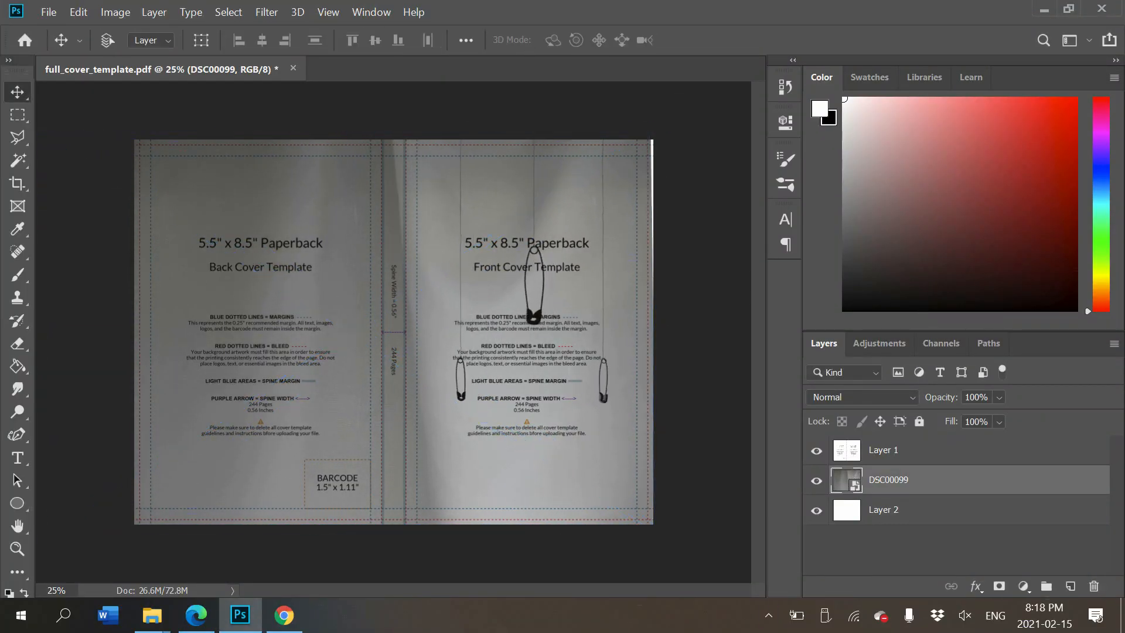
Step: Preview a green-and-yellow Camera Raw preset on the duplicated safety-pin photo after trying burn blend modes
{"action": "left_click", "coordinate": [77, 12]}
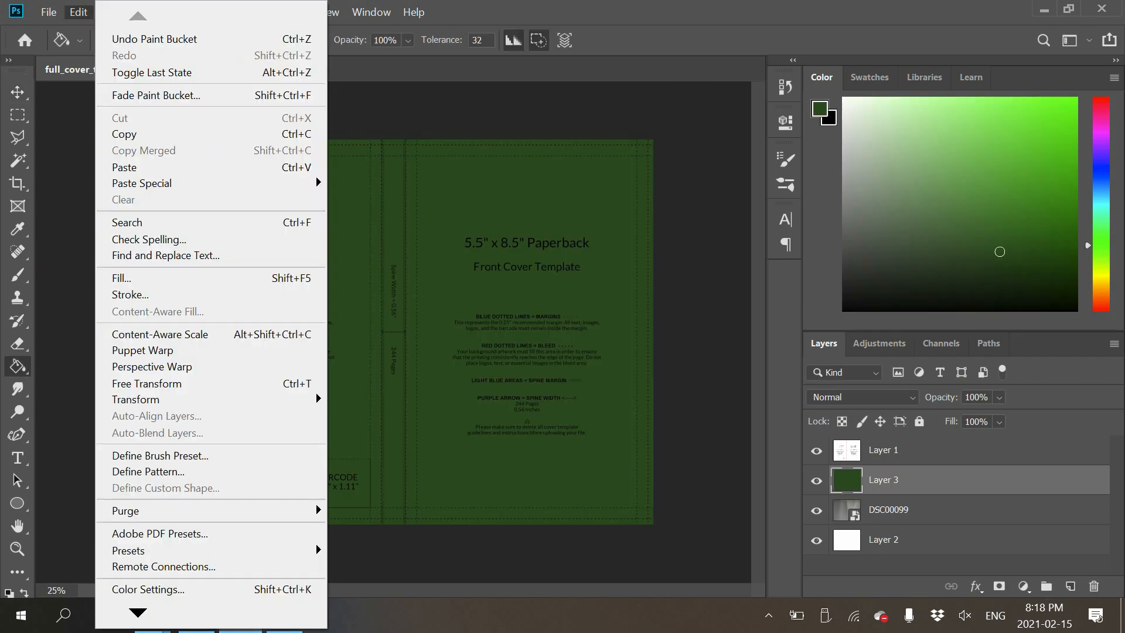
{"action": "left_click", "coordinate": [370, 12]}
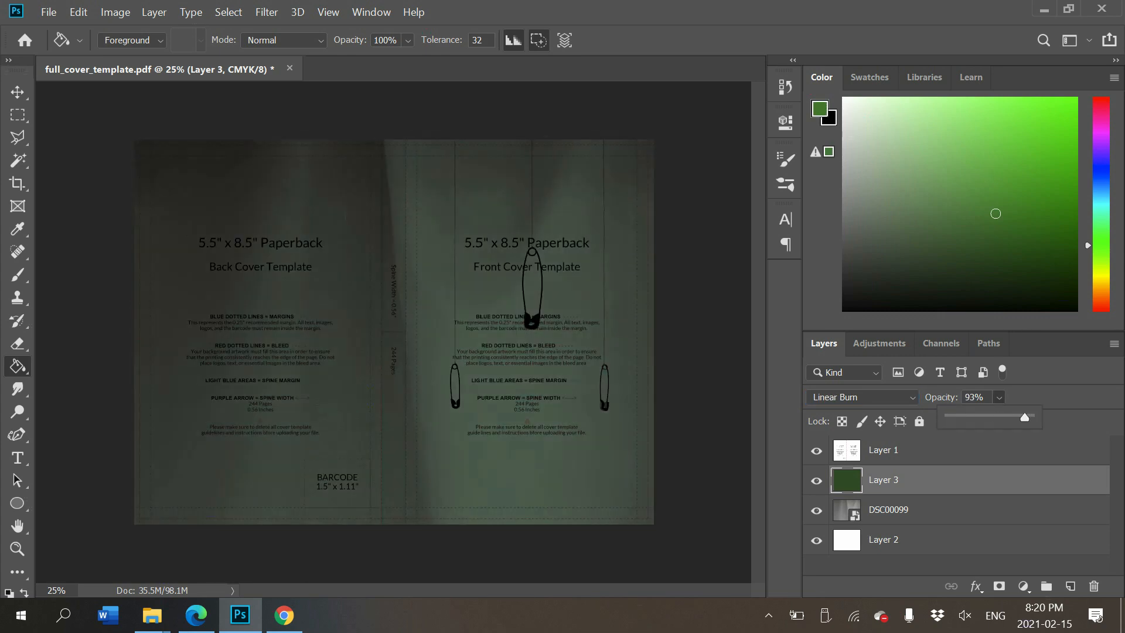
{"action": "left_click", "coordinate": [861, 396]}
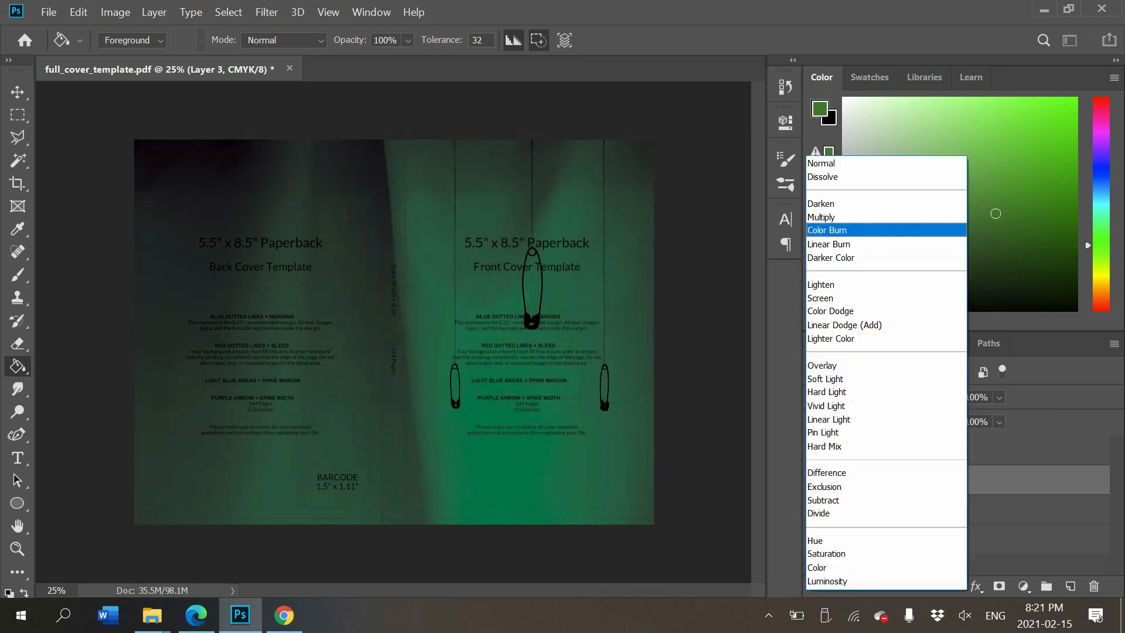
{"action": "left_click", "coordinate": [827, 230]}
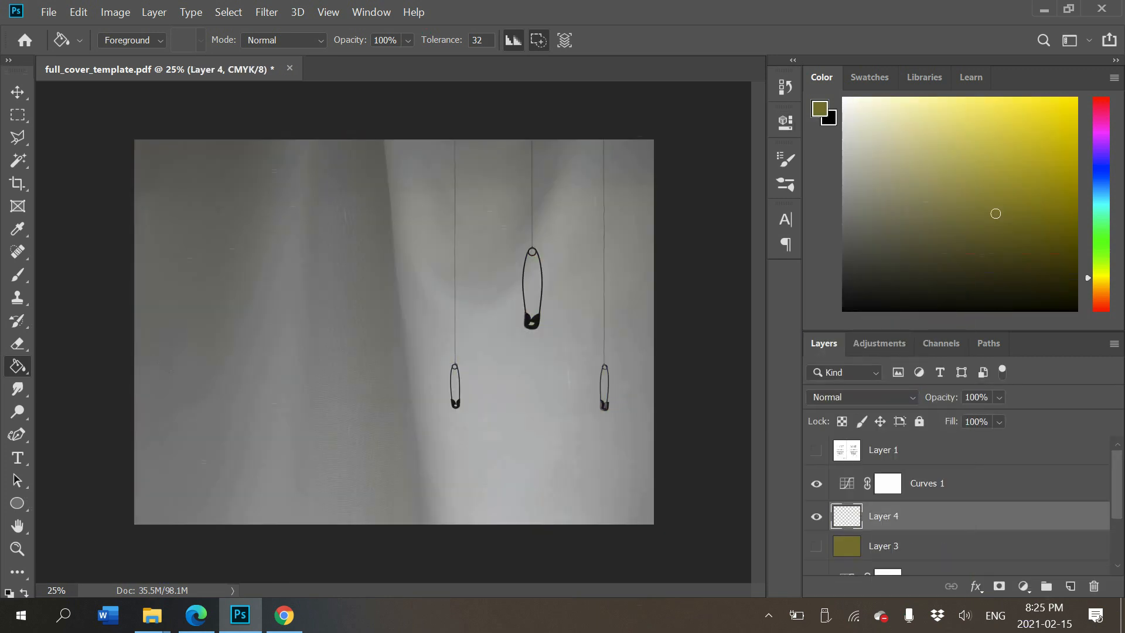
{"action": "left_click", "coordinate": [860, 397]}
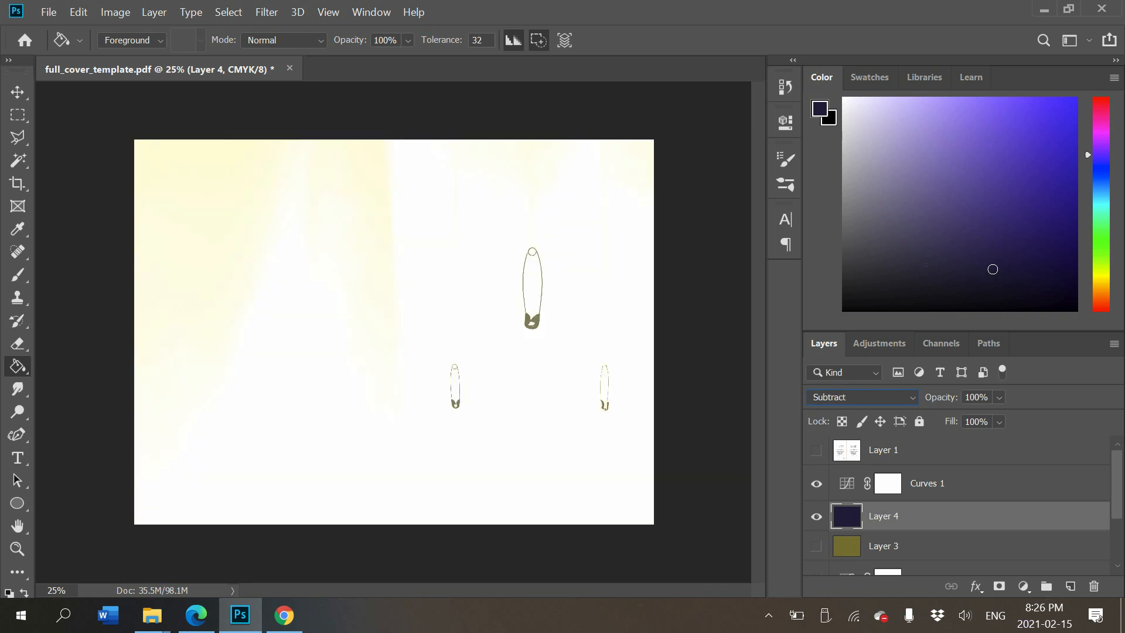
{"action": "left_click", "coordinate": [859, 396]}
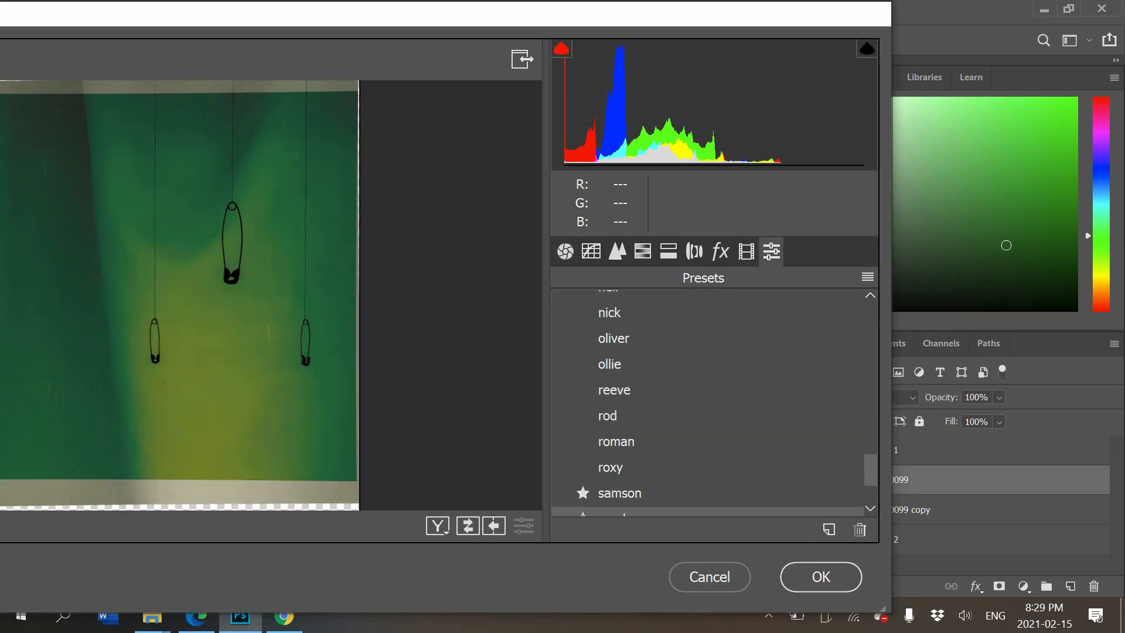
Step: Give the red REWIRED title a Chisel Hard inner bevel: depth 542, size 65, soften 9
{"action": "left_click", "coordinate": [820, 576]}
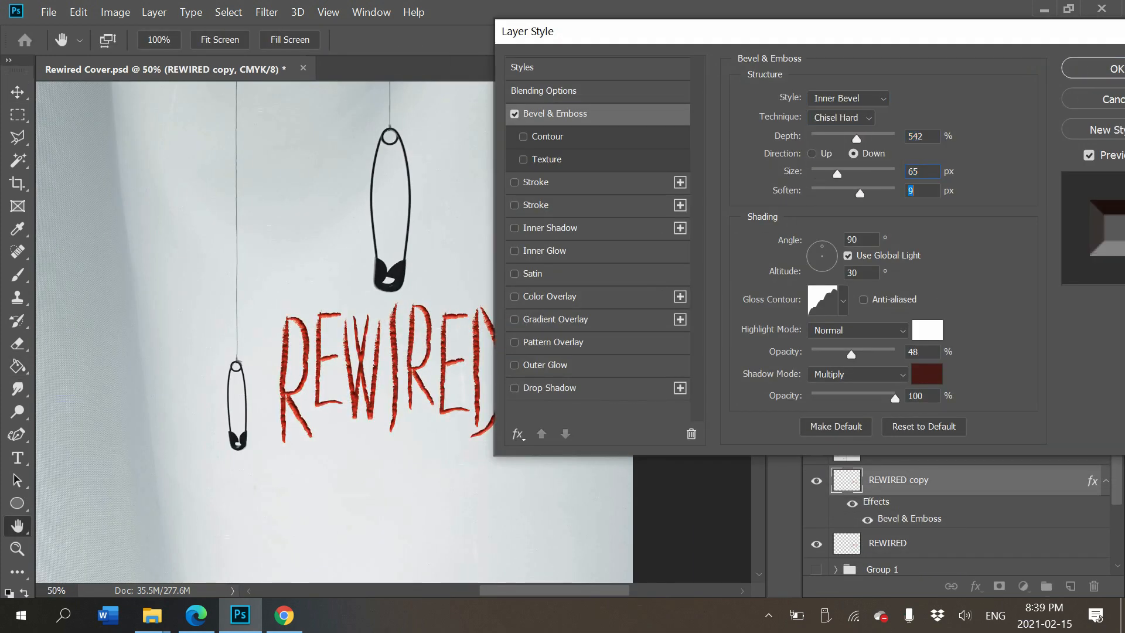
Step: Add Outer Glow and Drop Shadow to the title, plus BOOK SIX, tagline and author text
{"action": "left_click", "coordinate": [837, 299]}
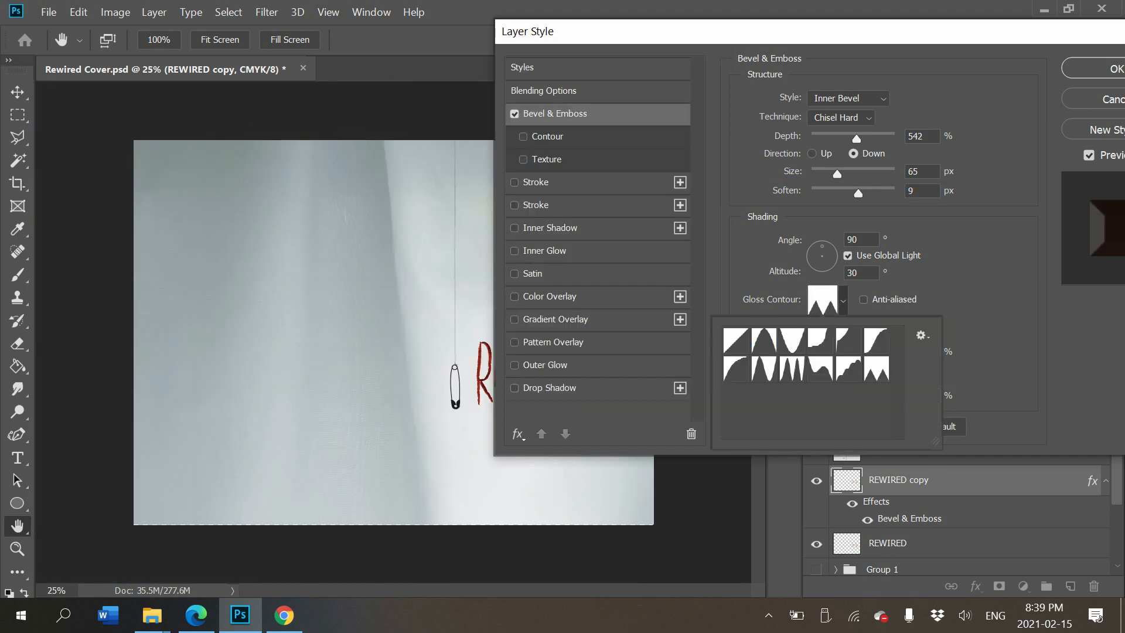
{"action": "left_click", "coordinate": [546, 364]}
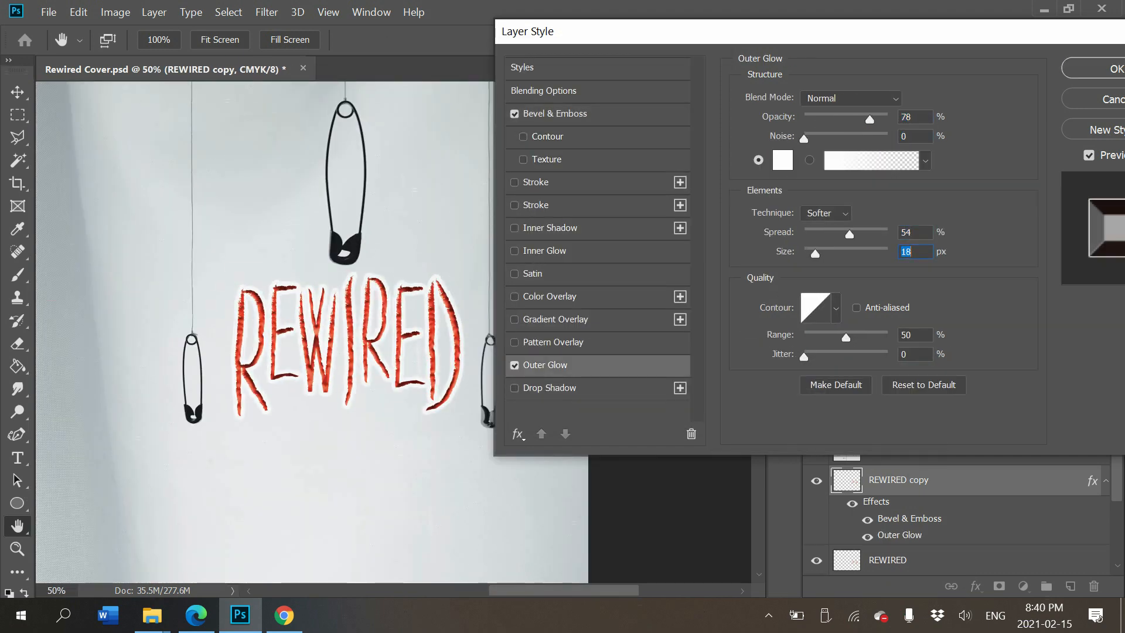
{"action": "left_click", "coordinate": [552, 228]}
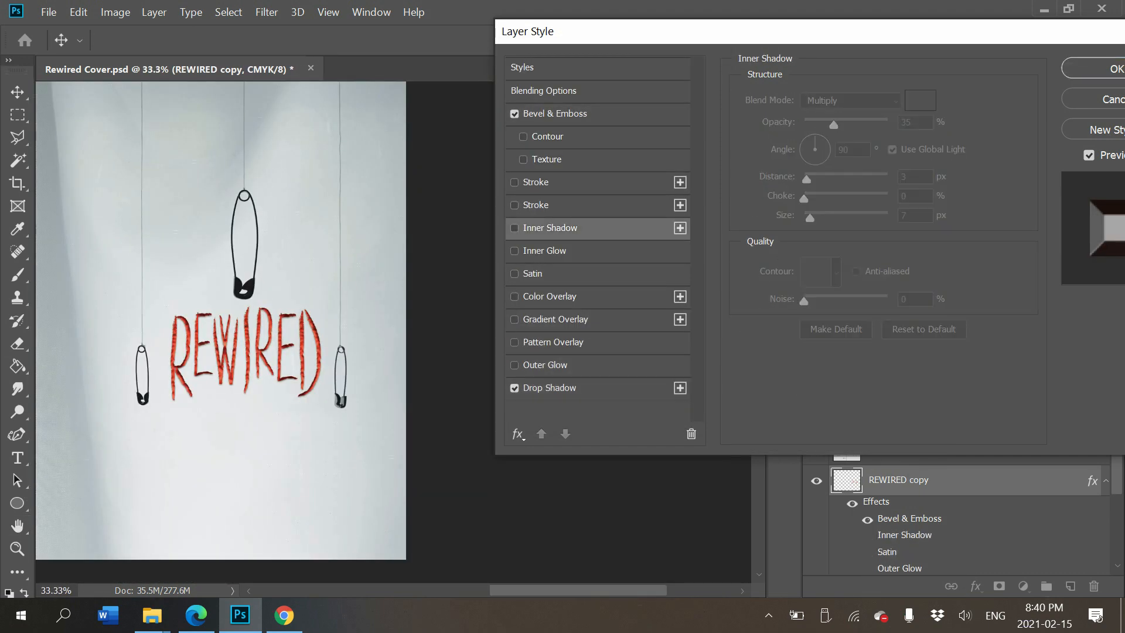
{"action": "left_click", "coordinate": [1115, 68]}
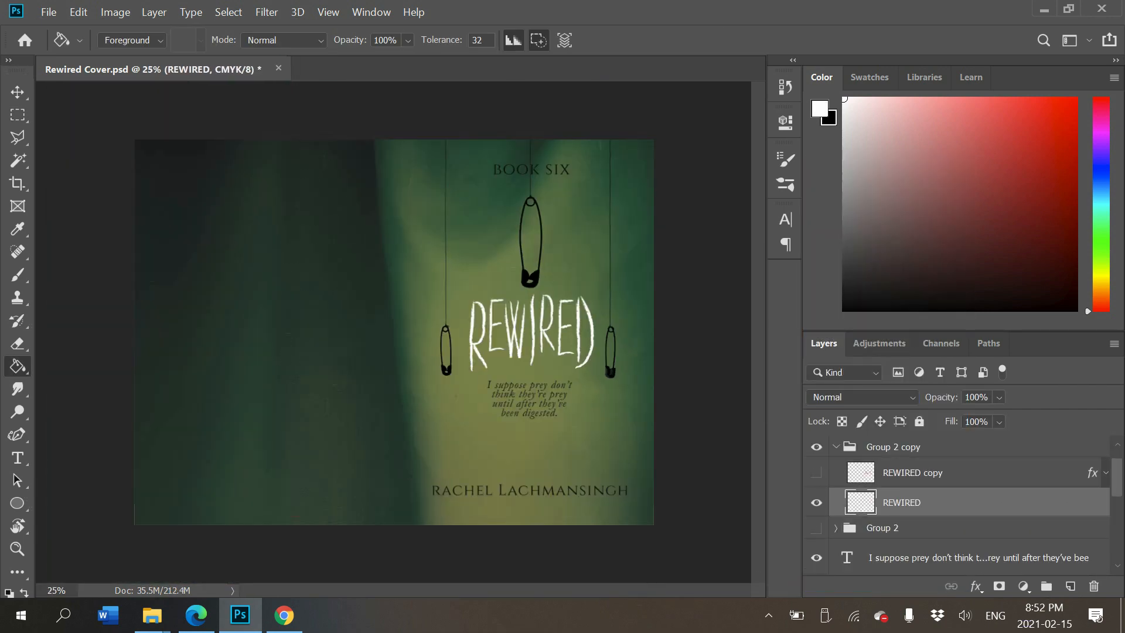
Step: Overlay red ink swirls and a Soft Light Scratches layer, and copy the title onto the spine
{"action": "double_click", "coordinate": [901, 502]}
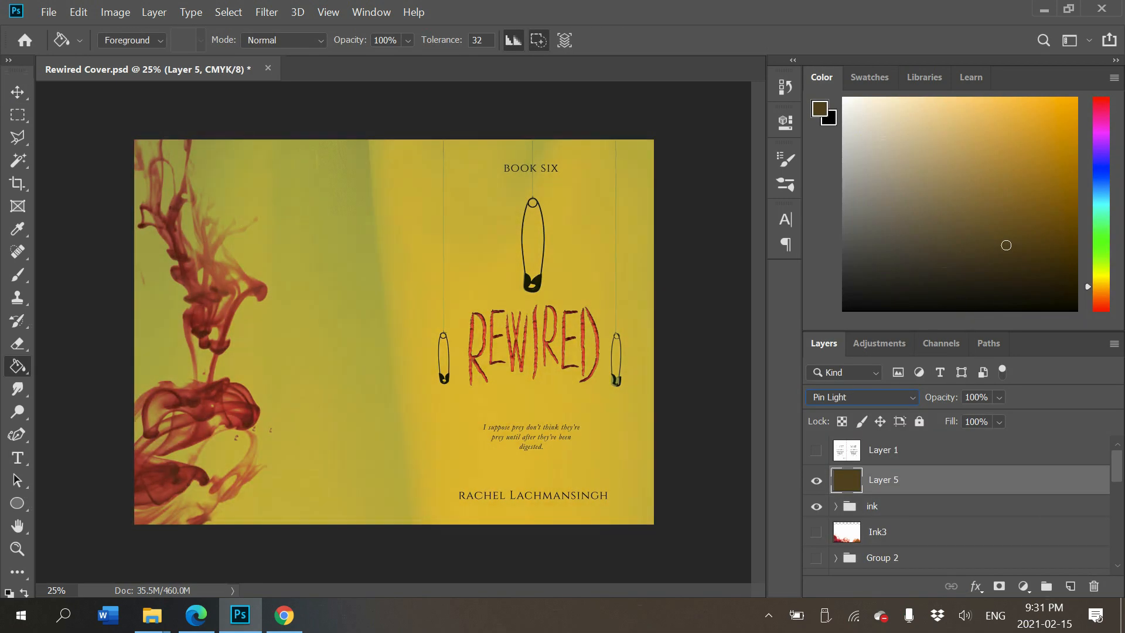
{"action": "left_click", "coordinate": [861, 397]}
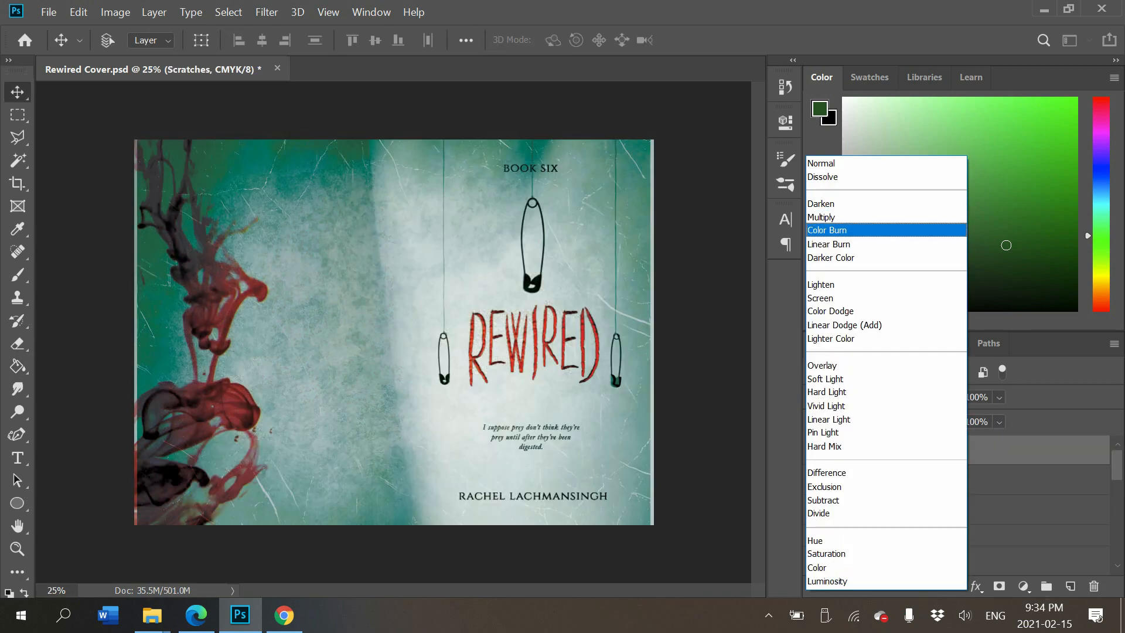
{"action": "left_click", "coordinate": [826, 379]}
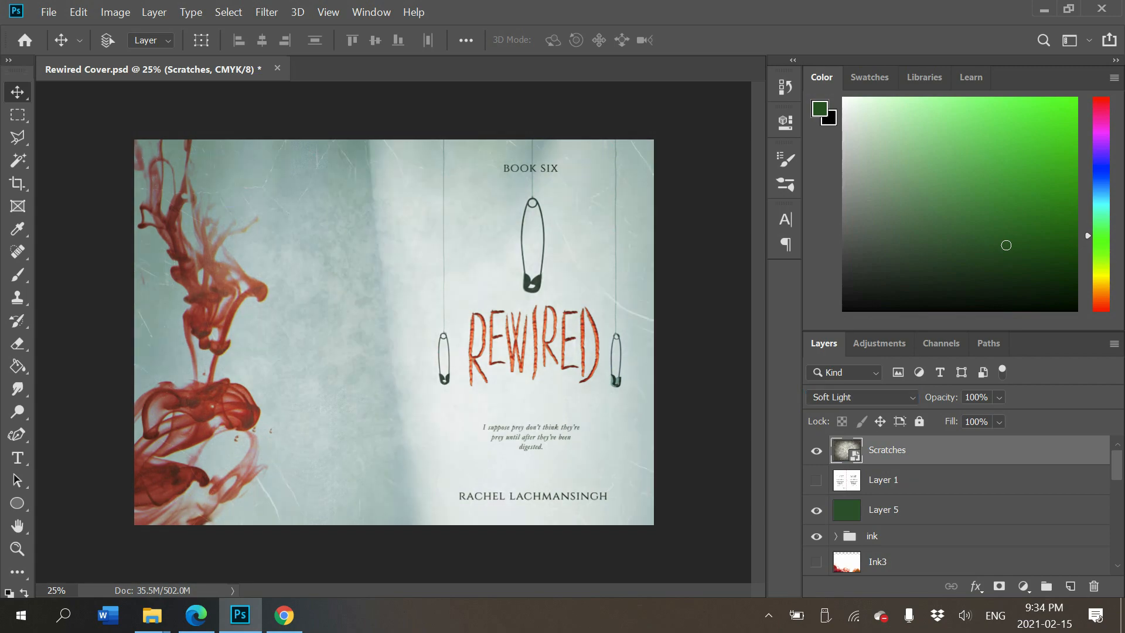
{"action": "left_click", "coordinate": [860, 397]}
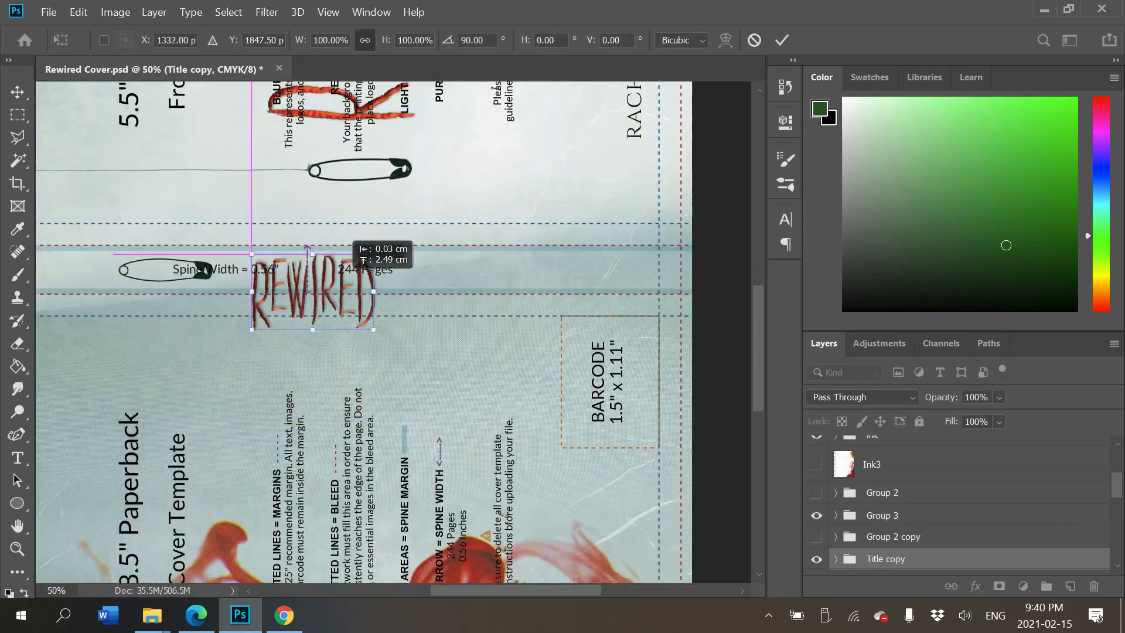
Step: Add the REEVE IS UNWELL summary, excerpt and small pins on the back, plus spine text
{"action": "left_click", "coordinate": [782, 39]}
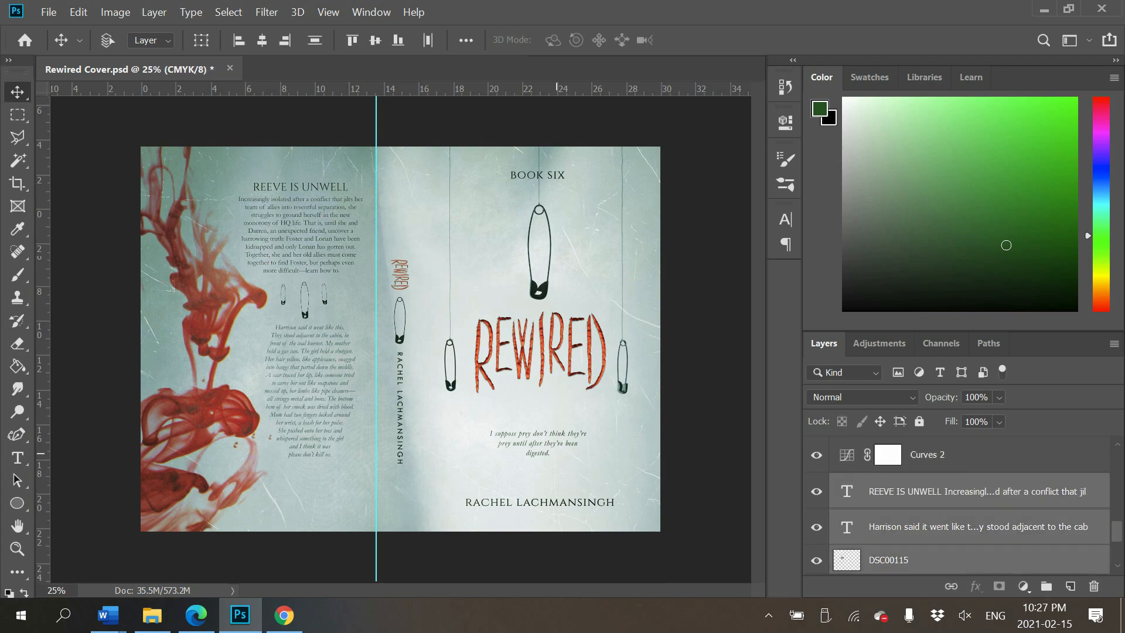
{"action": "left_click", "coordinate": [17, 457]}
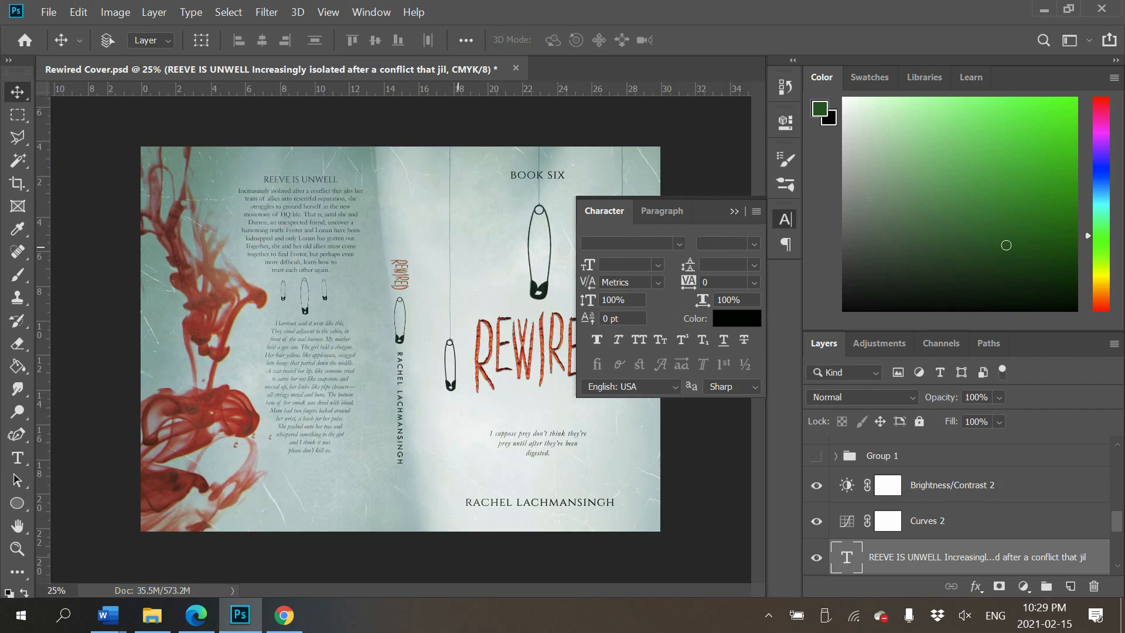
{"action": "left_click", "coordinate": [17, 115]}
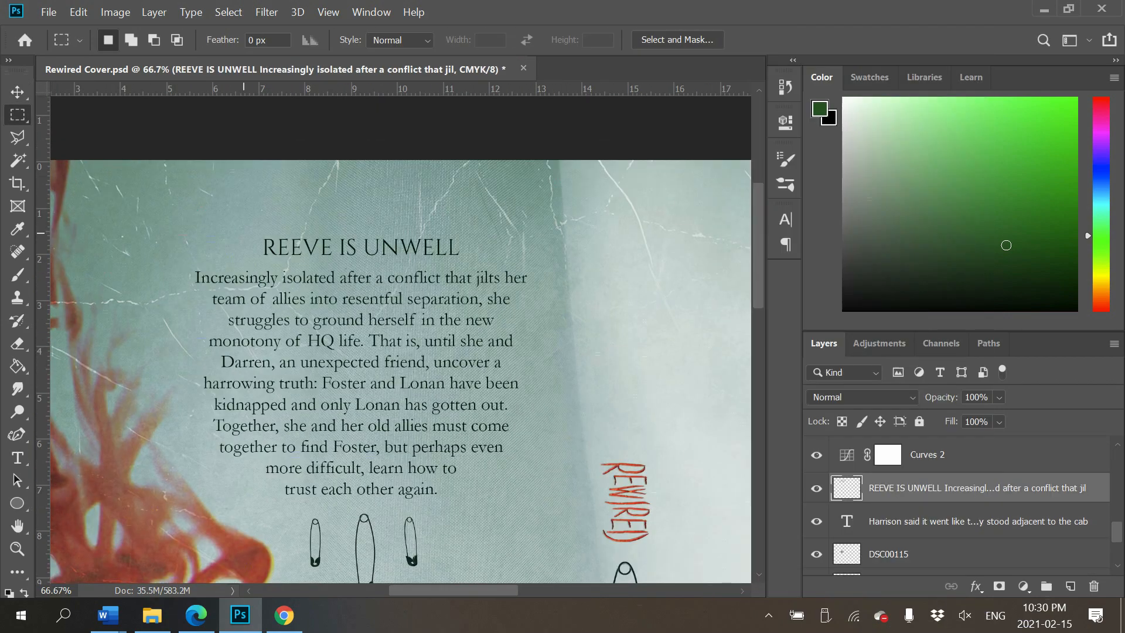